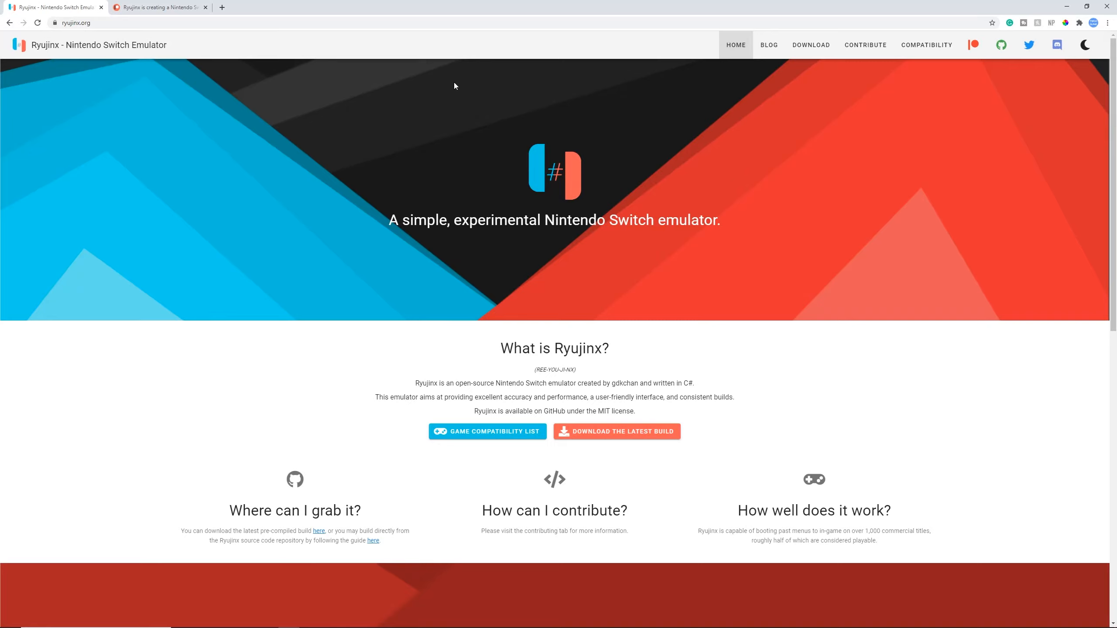
pyautogui.moveTo(460, 84)
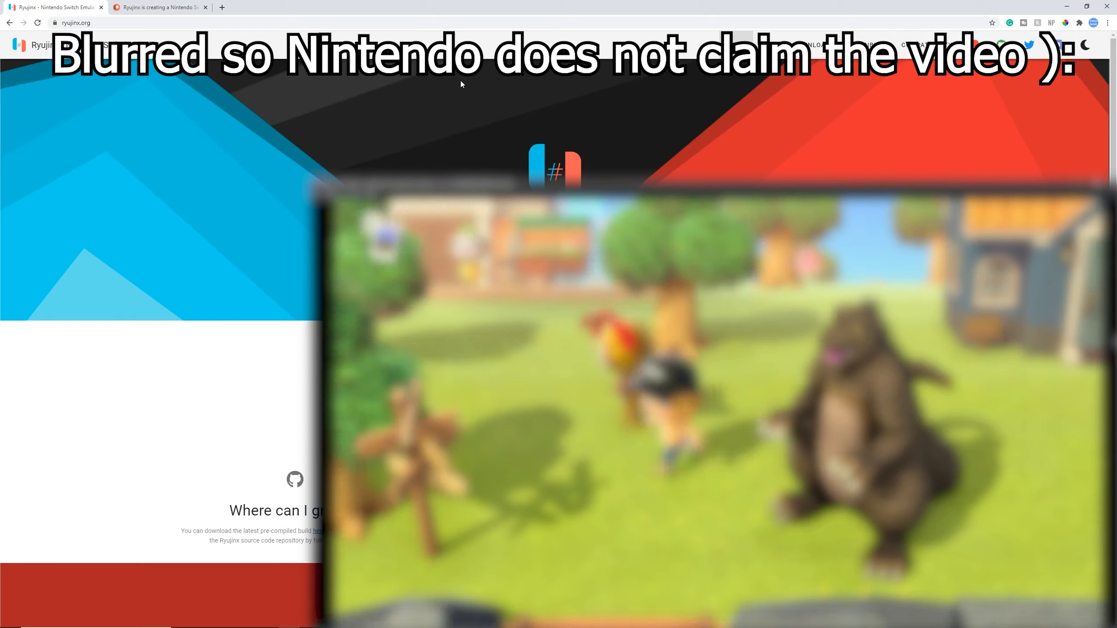
# Switch Chrome to the Ryujinx Patreon tab.
pyautogui.click(157, 7)
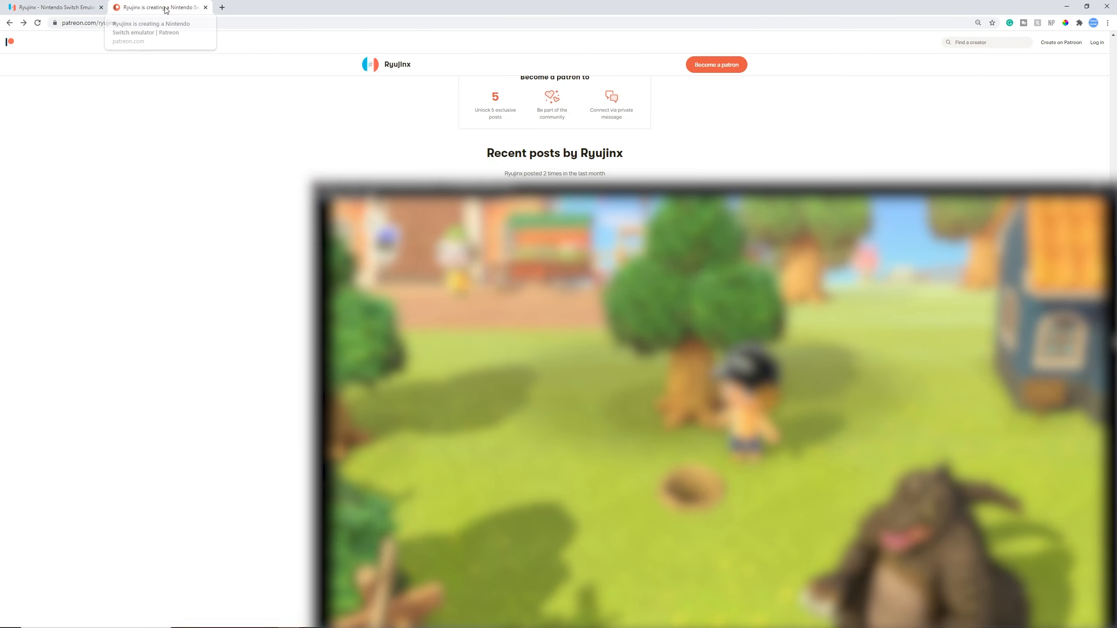
# Scroll the Patreon page to the "Local Wireless" multiplayer support post.
pyautogui.scroll(-3)
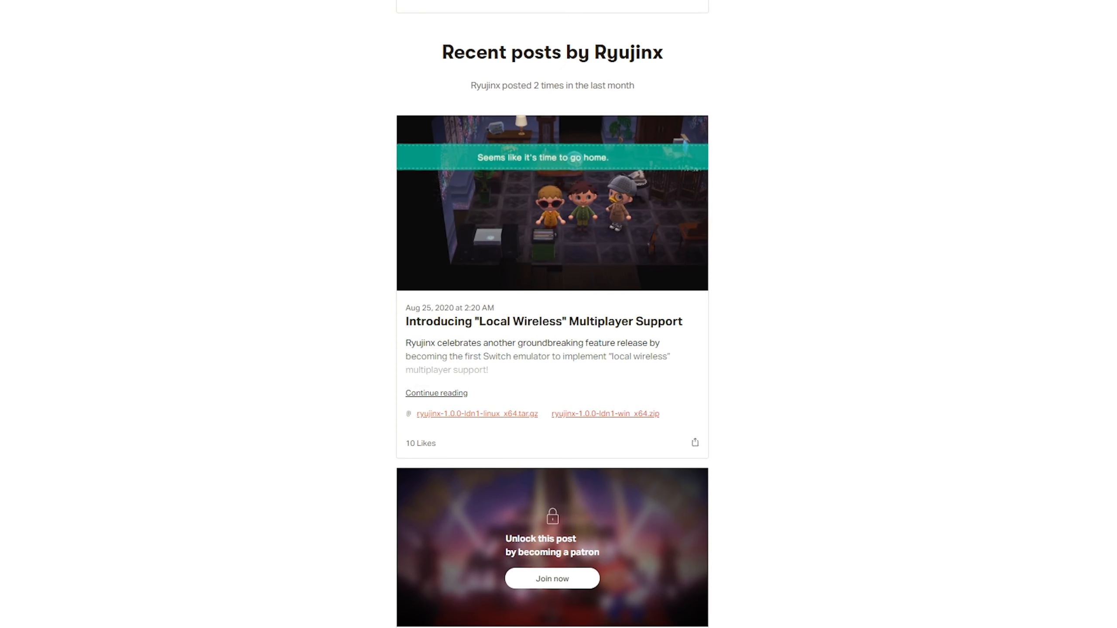
pyautogui.moveTo(538, 309)
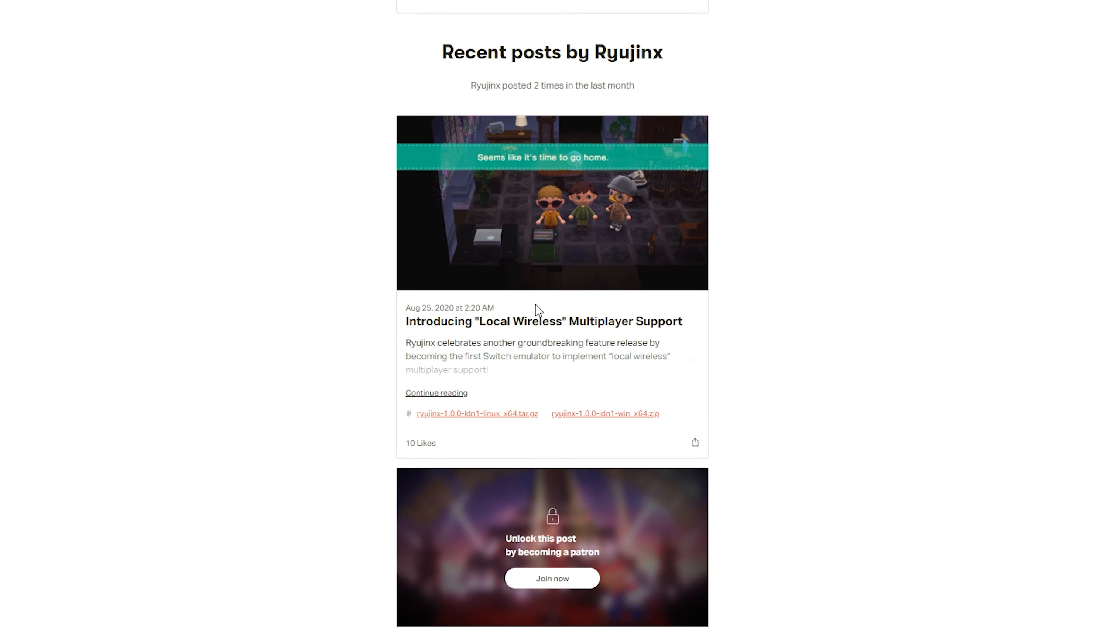
pyautogui.moveTo(620, 402)
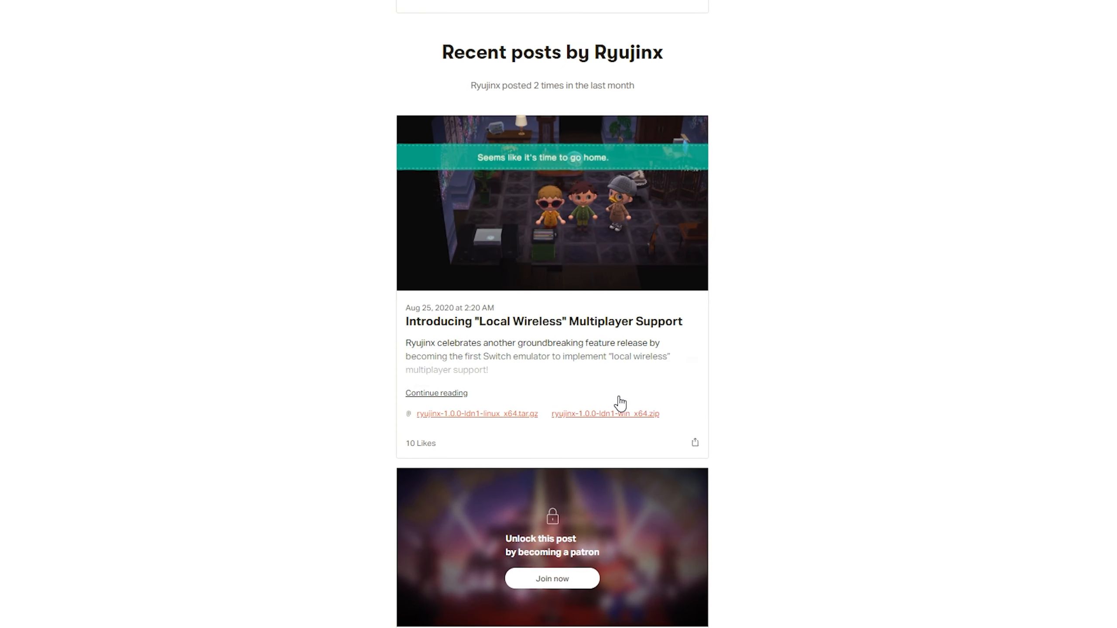
pyautogui.moveTo(482, 342)
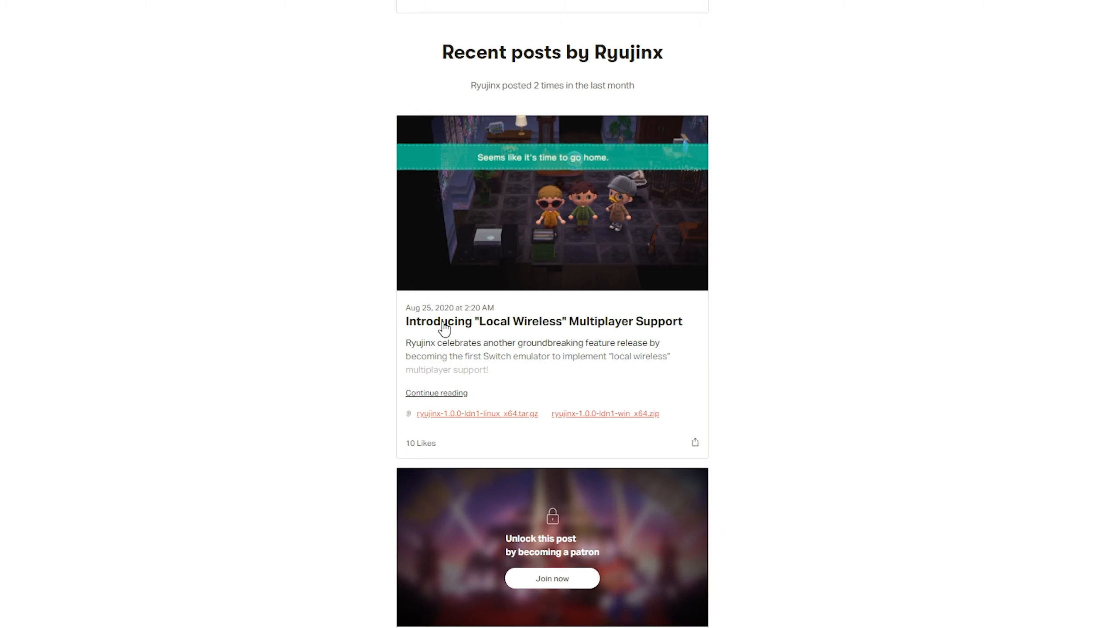
pyautogui.moveTo(587, 387)
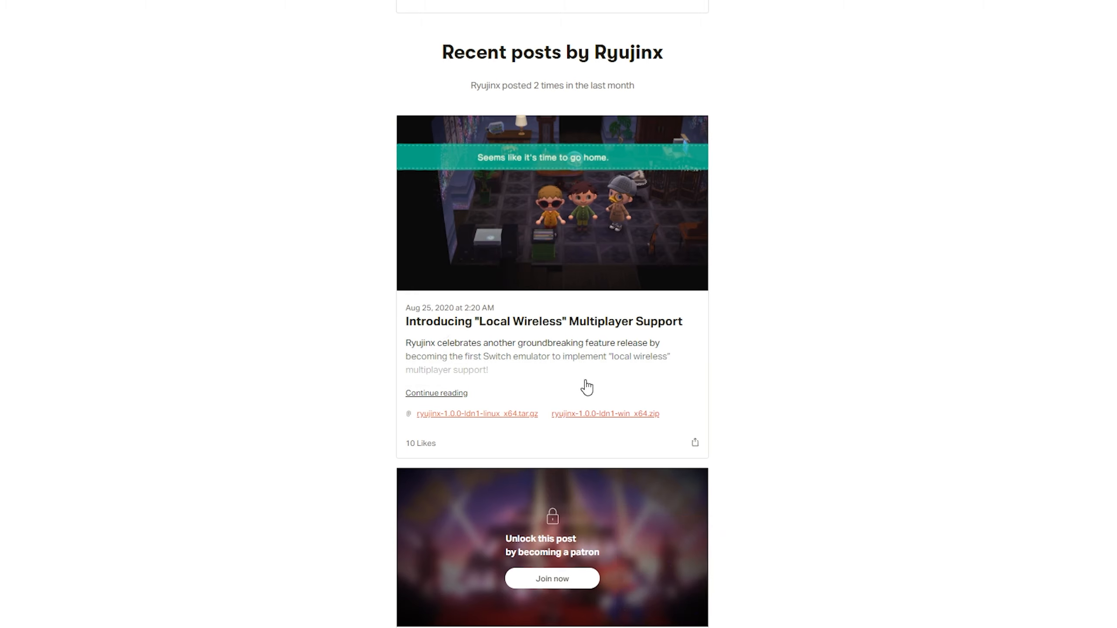
pyautogui.moveTo(584, 373)
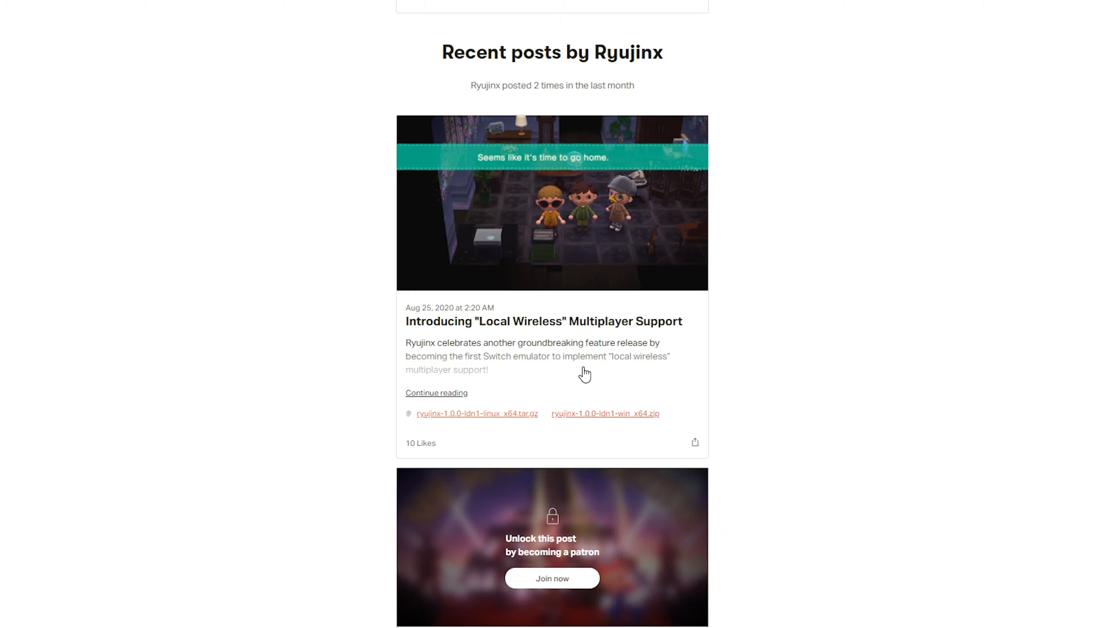
pyautogui.moveTo(415, 329)
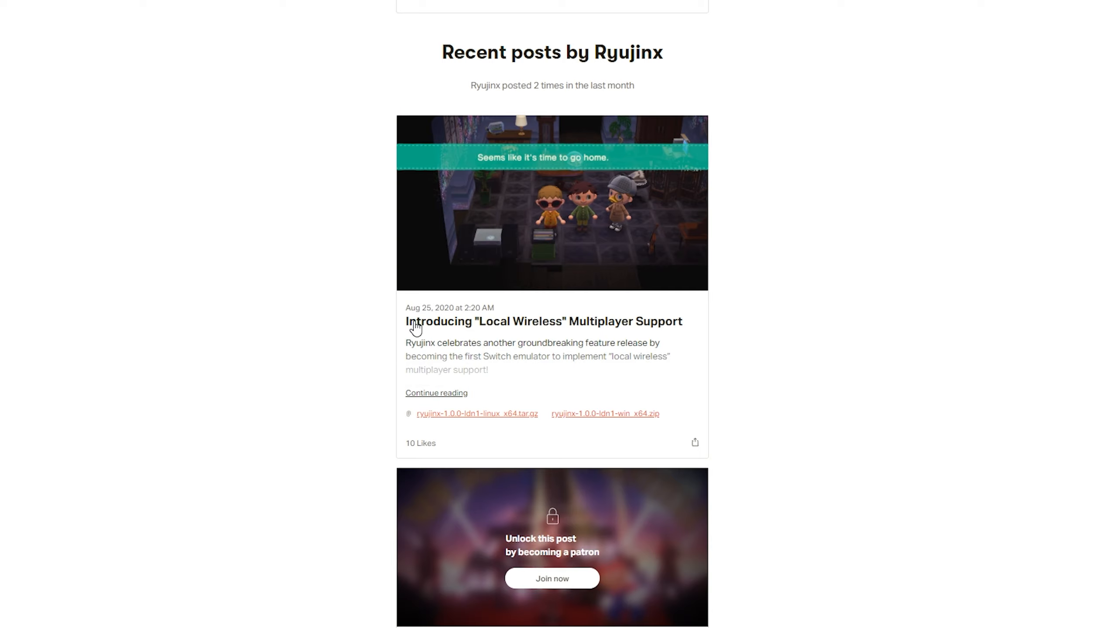
pyautogui.moveTo(677, 332)
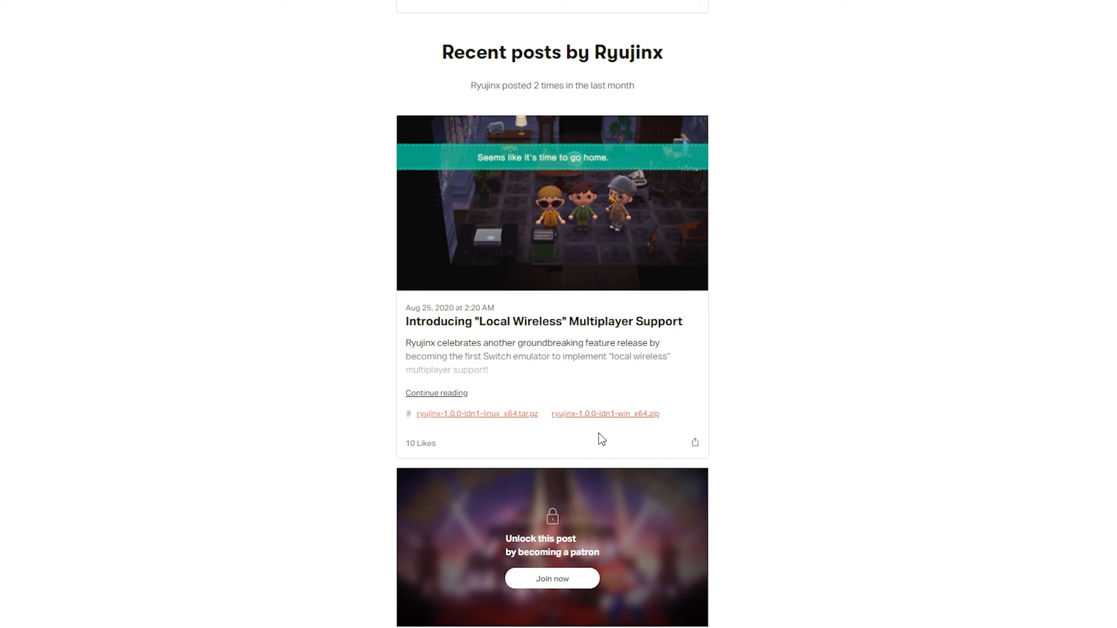
pyautogui.moveTo(471, 414)
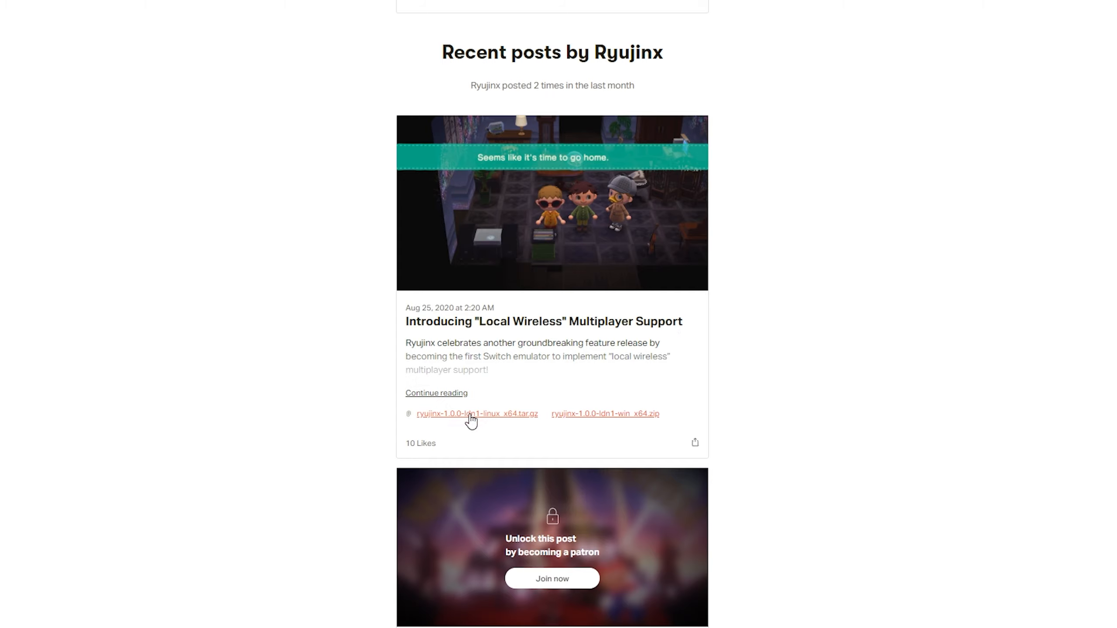
pyautogui.moveTo(608, 421)
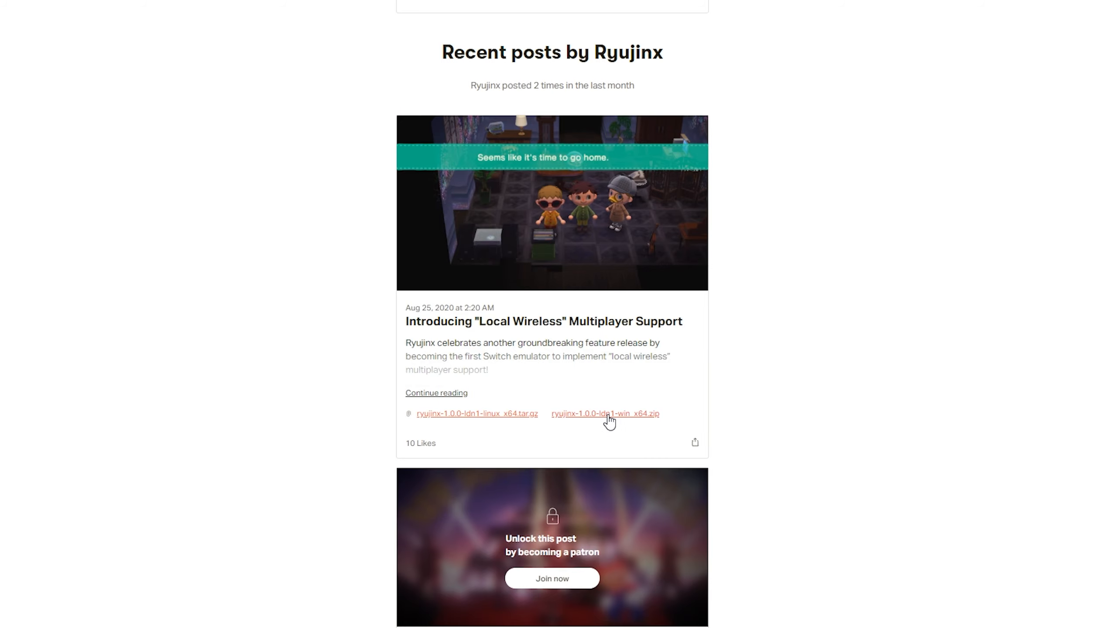
# Download the win_x64.zip LDN build archive to Downloads.
pyautogui.click(605, 414)
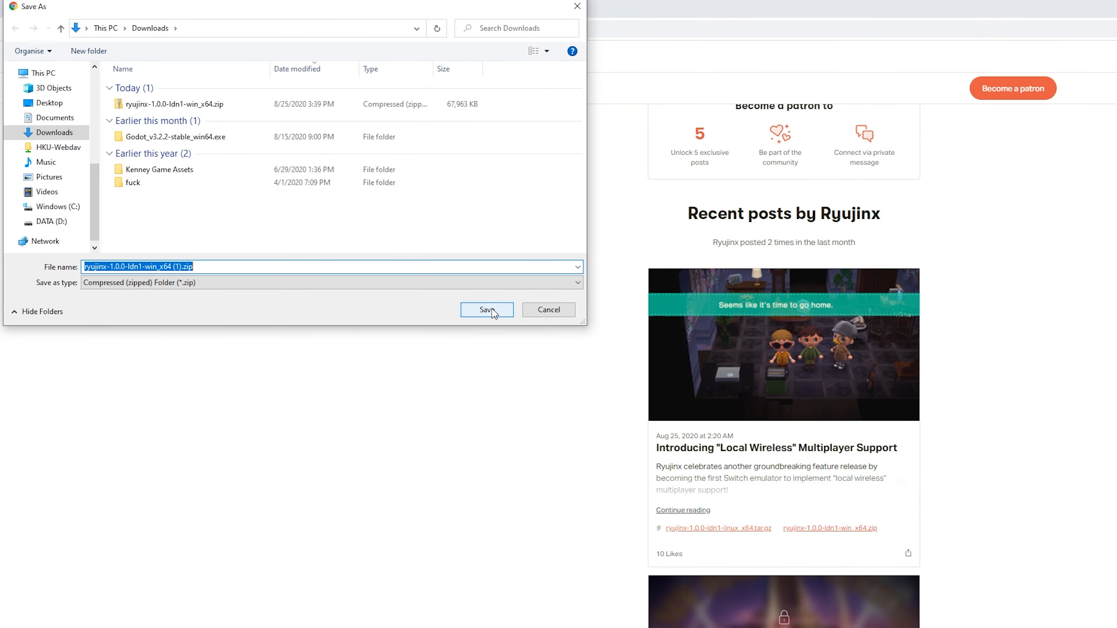
pyautogui.click(486, 309)
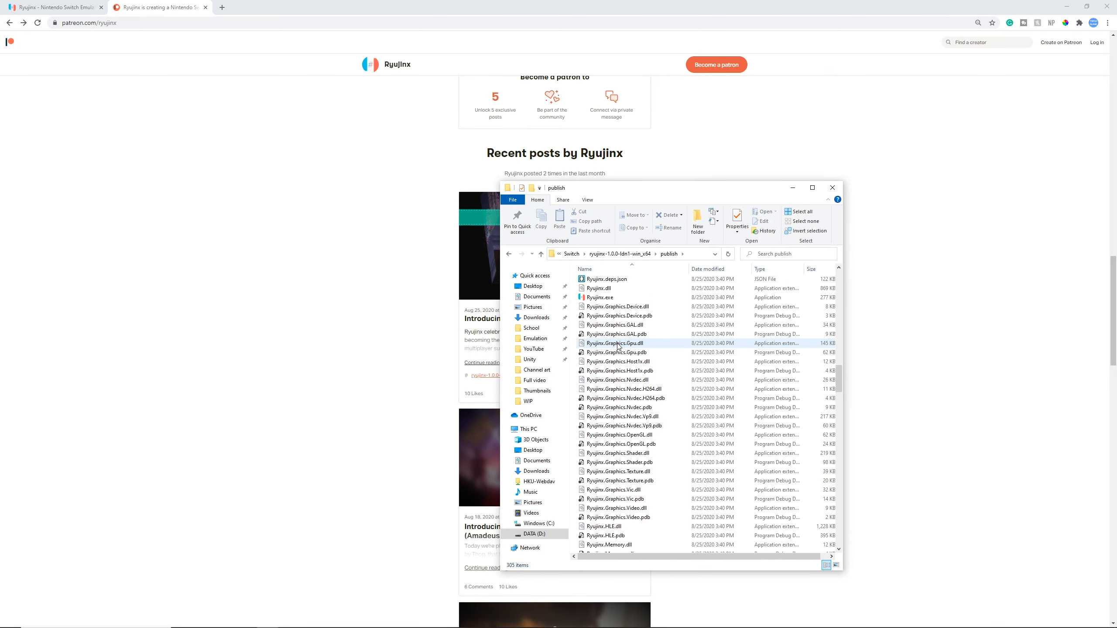
# Launch Ryujinx.exe from the extracted publish folder.
pyautogui.doubleClick(600, 407)
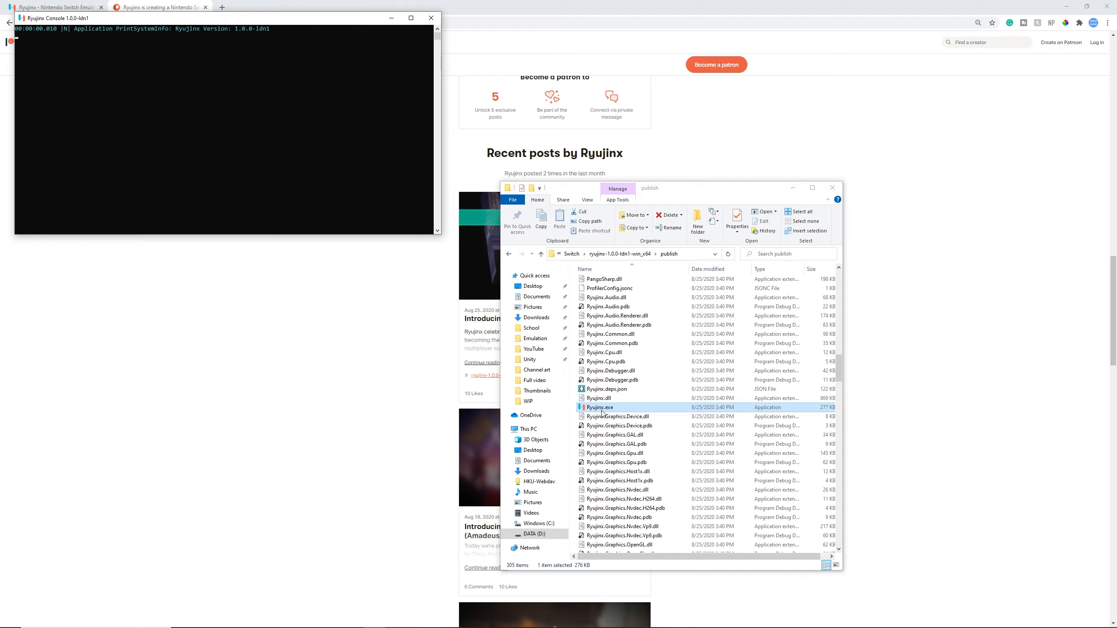
pyautogui.doubleClick(600, 407)
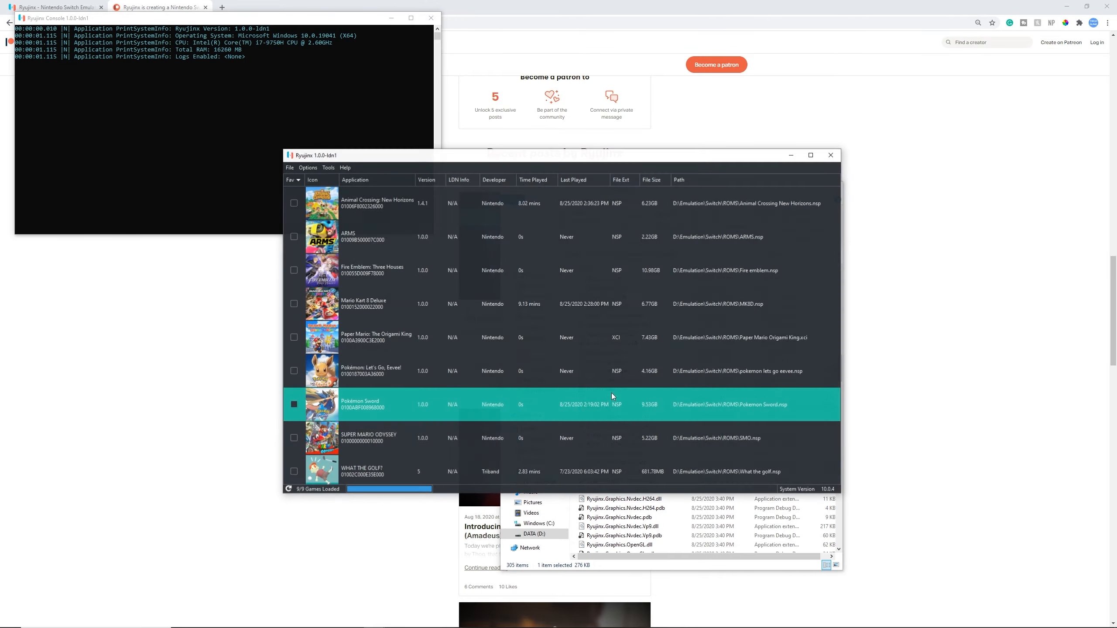
# Open Ryujinx Settings and show the Multiplayer page.
pyautogui.click(203, 94)
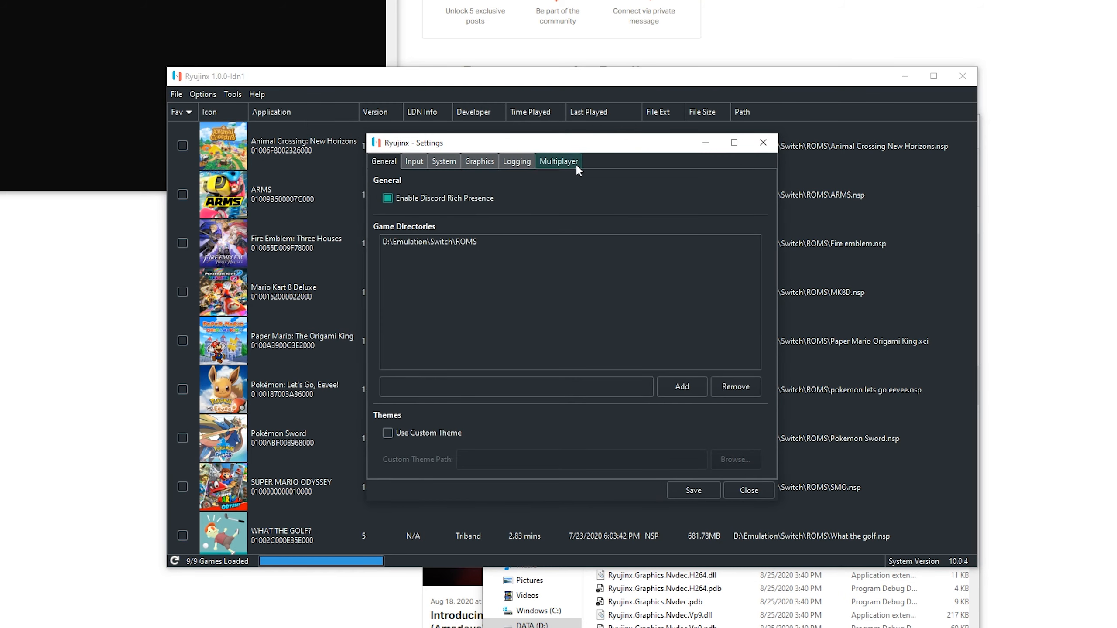
pyautogui.click(559, 161)
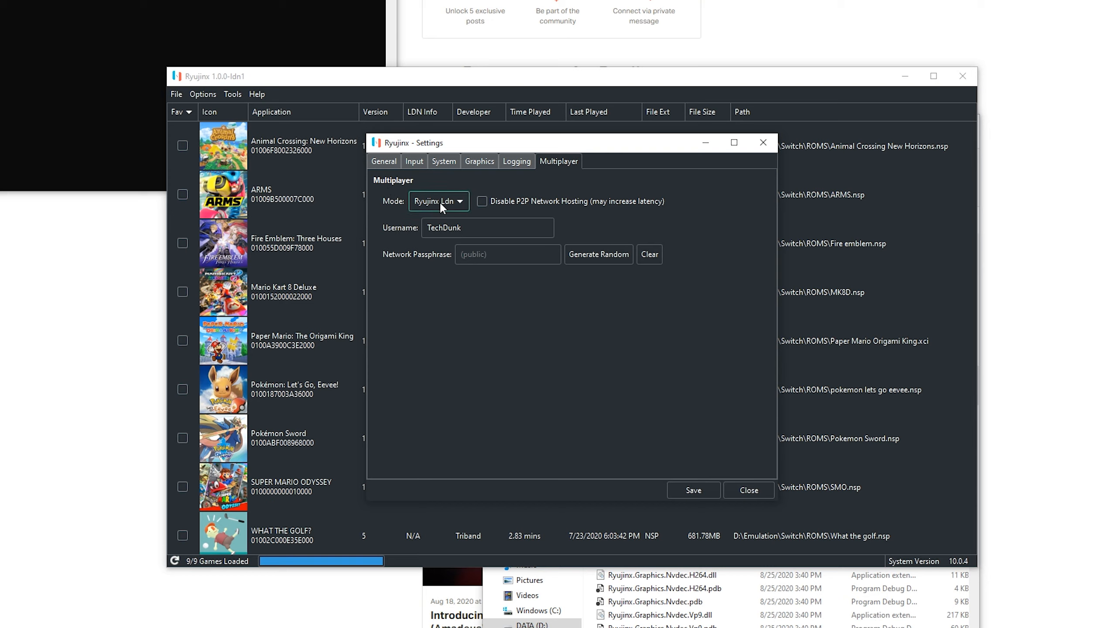
pyautogui.click(438, 200)
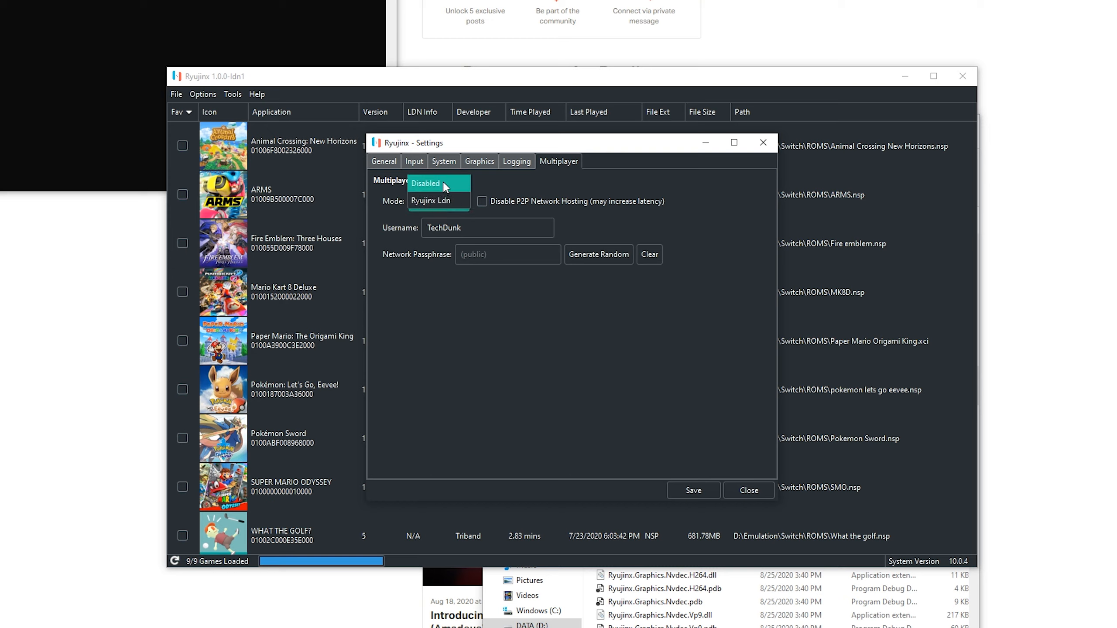
pyautogui.click(431, 201)
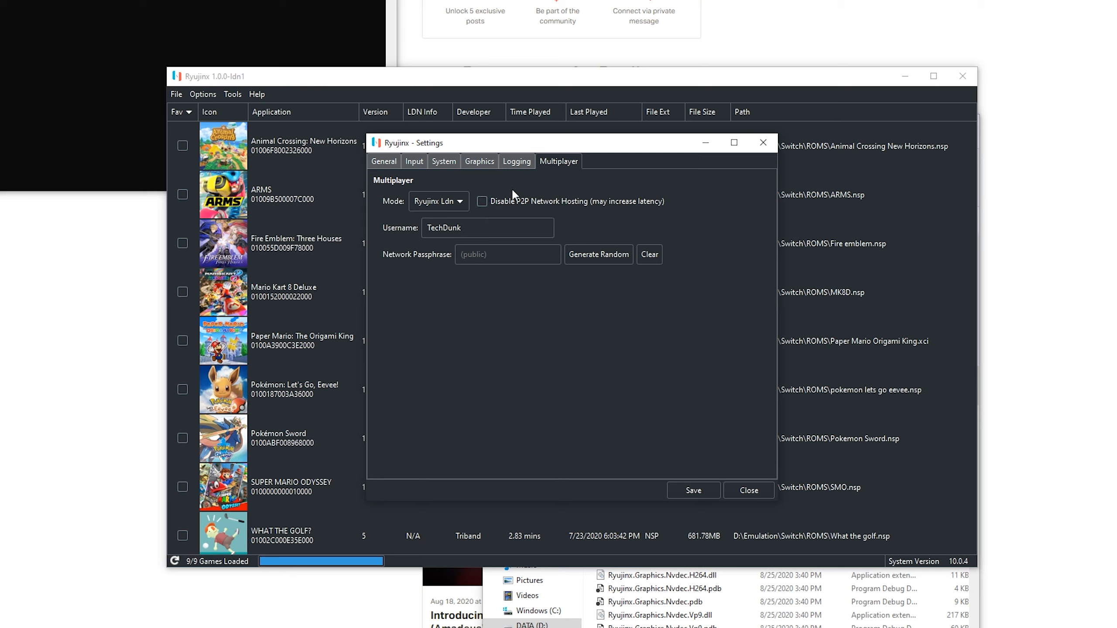
pyautogui.moveTo(482, 201)
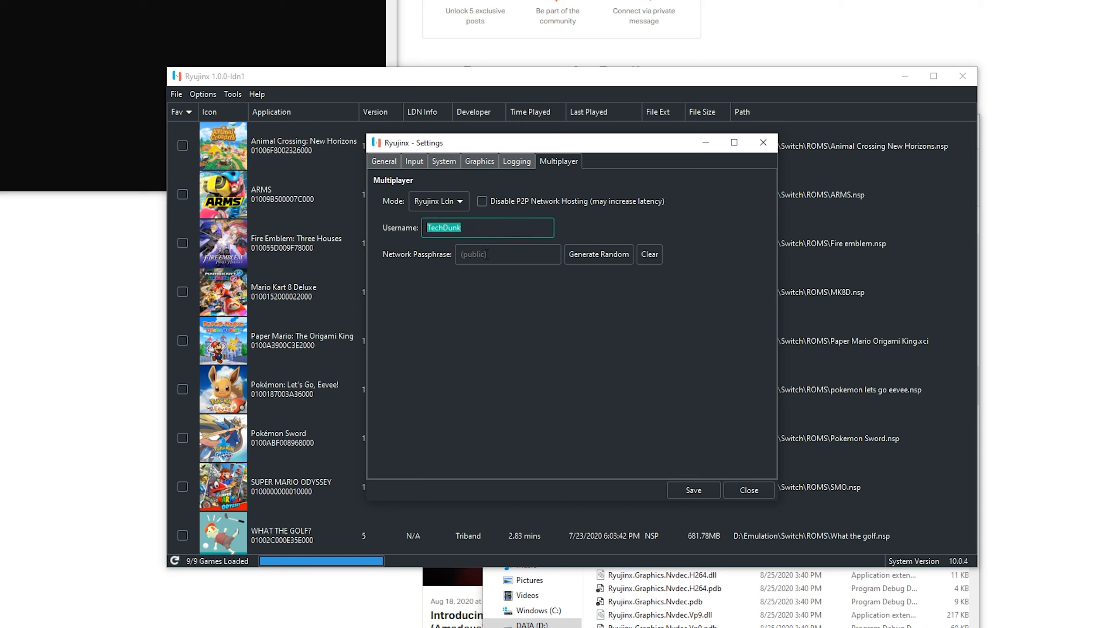
pyautogui.moveTo(508, 255)
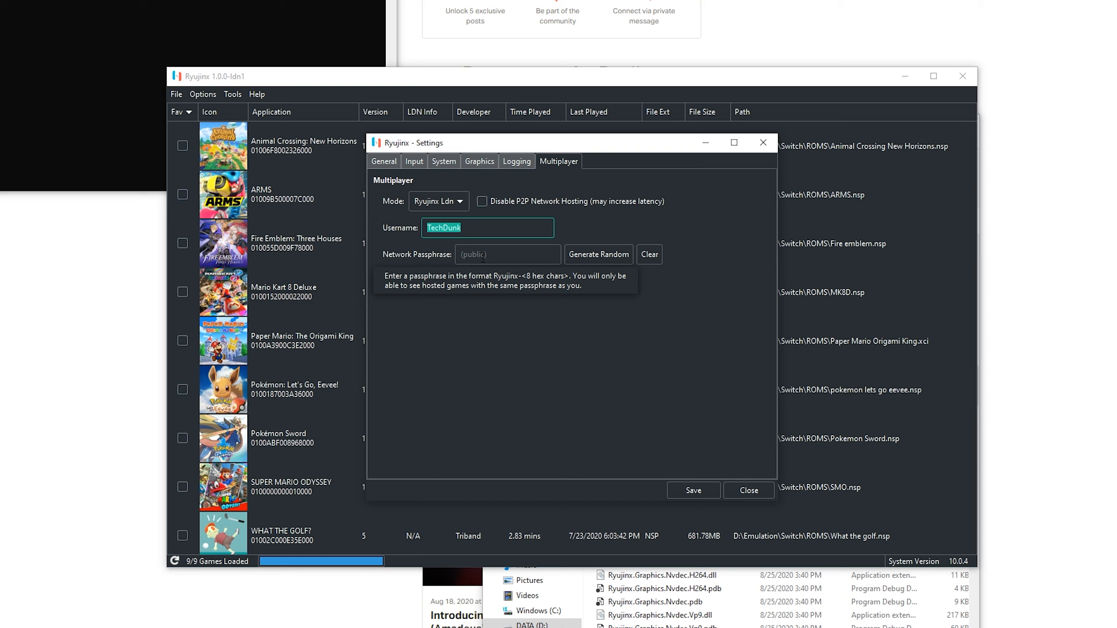
# Generate a random passphrase, clear it to public, and save the multiplayer settings.
pyautogui.click(507, 255)
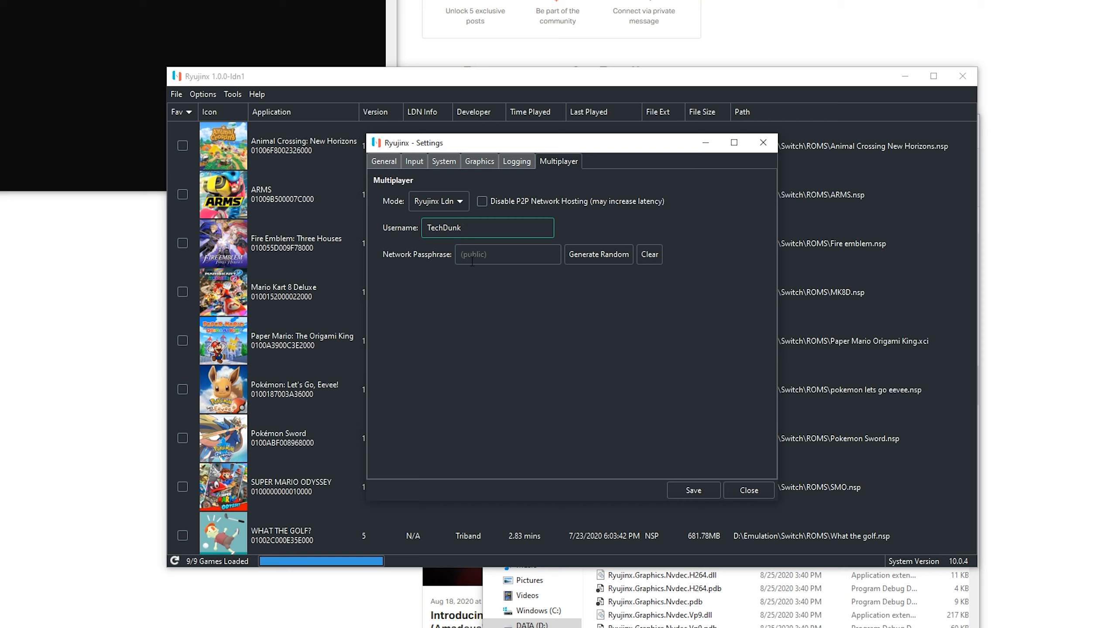
pyautogui.click(488, 227)
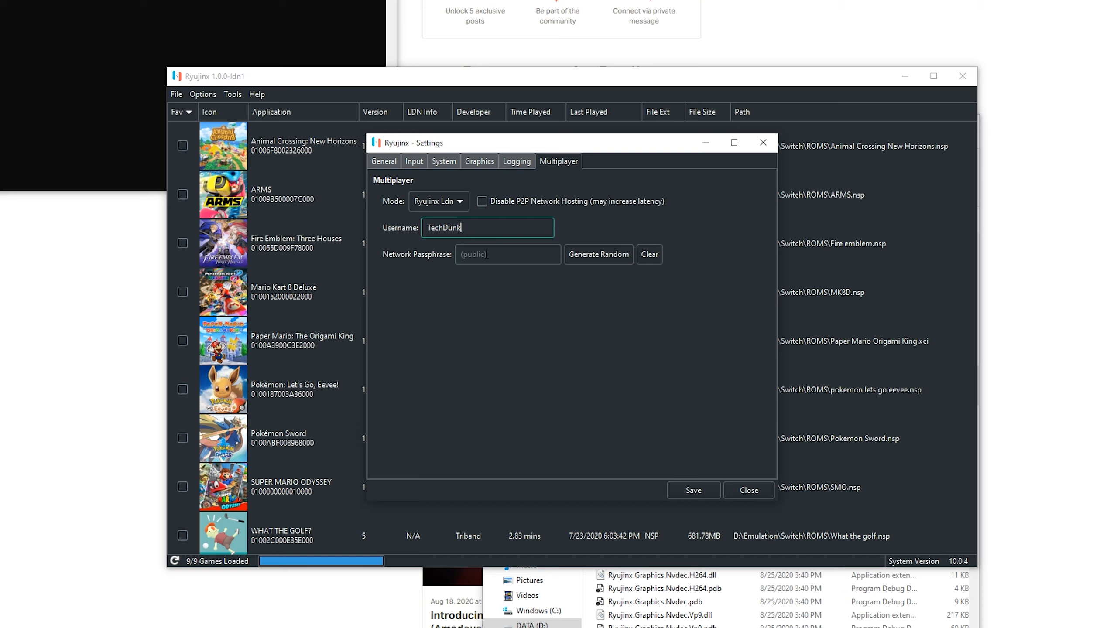
pyautogui.click(598, 255)
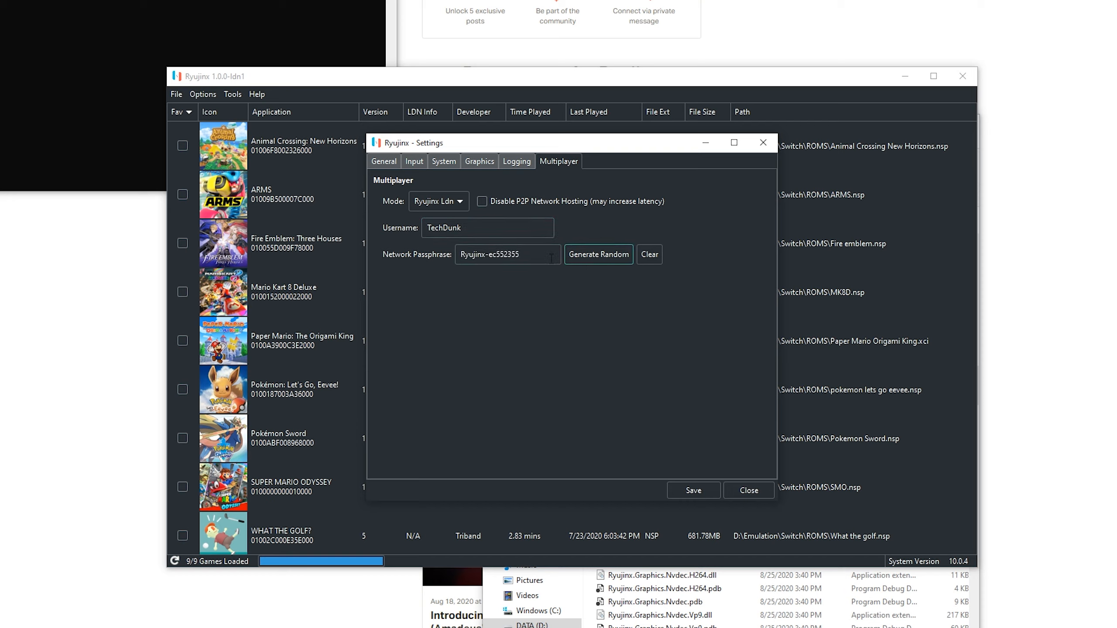
pyautogui.tripleClick(507, 255)
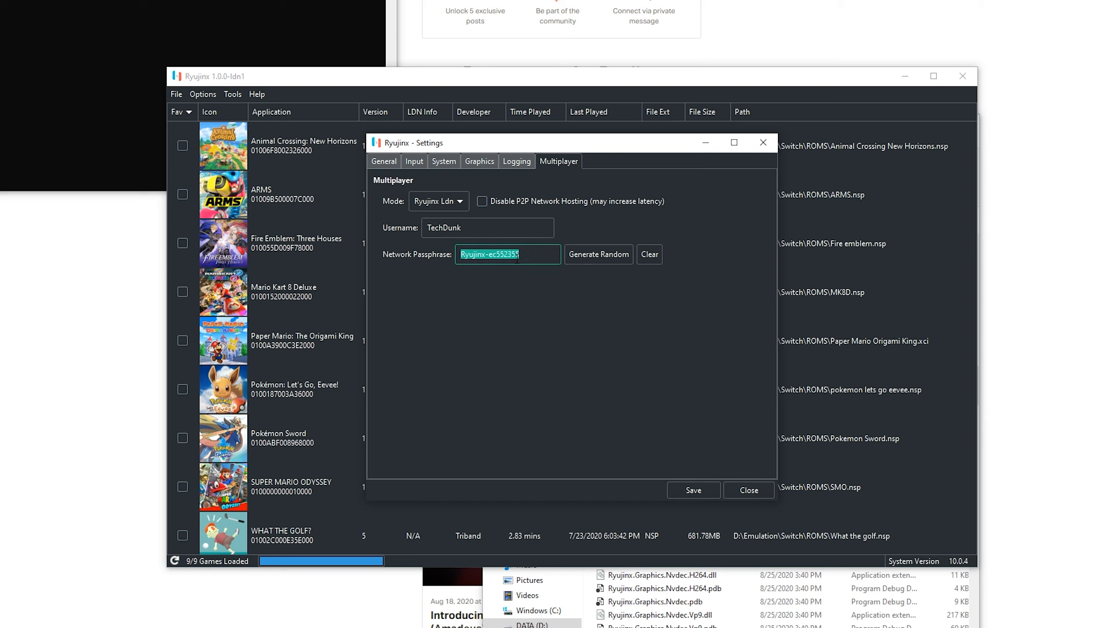
pyautogui.moveTo(599, 393)
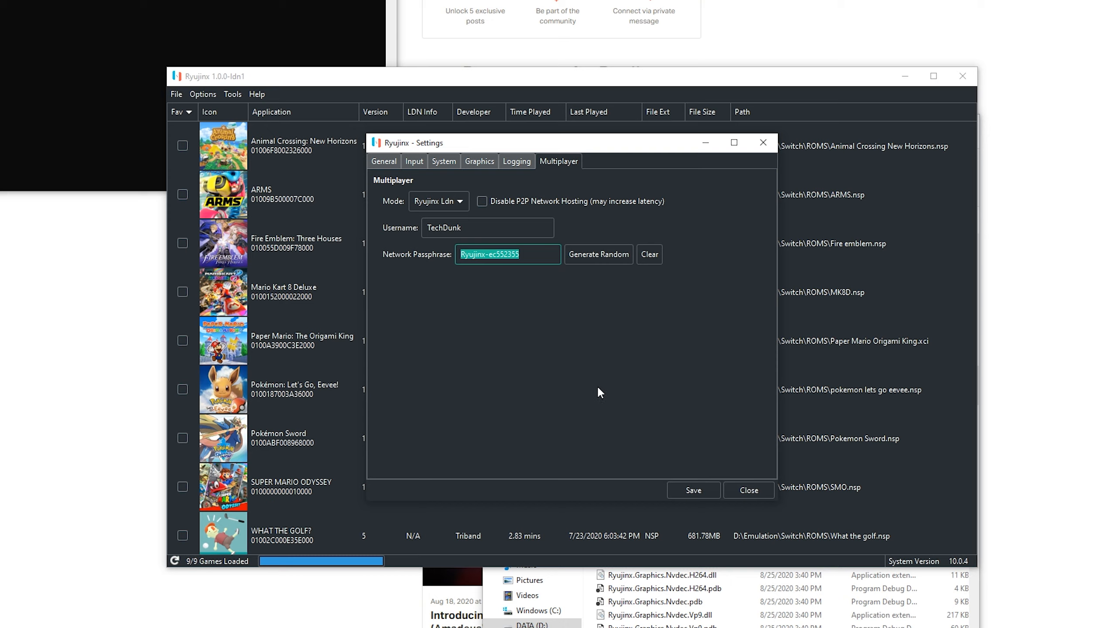
pyautogui.click(648, 254)
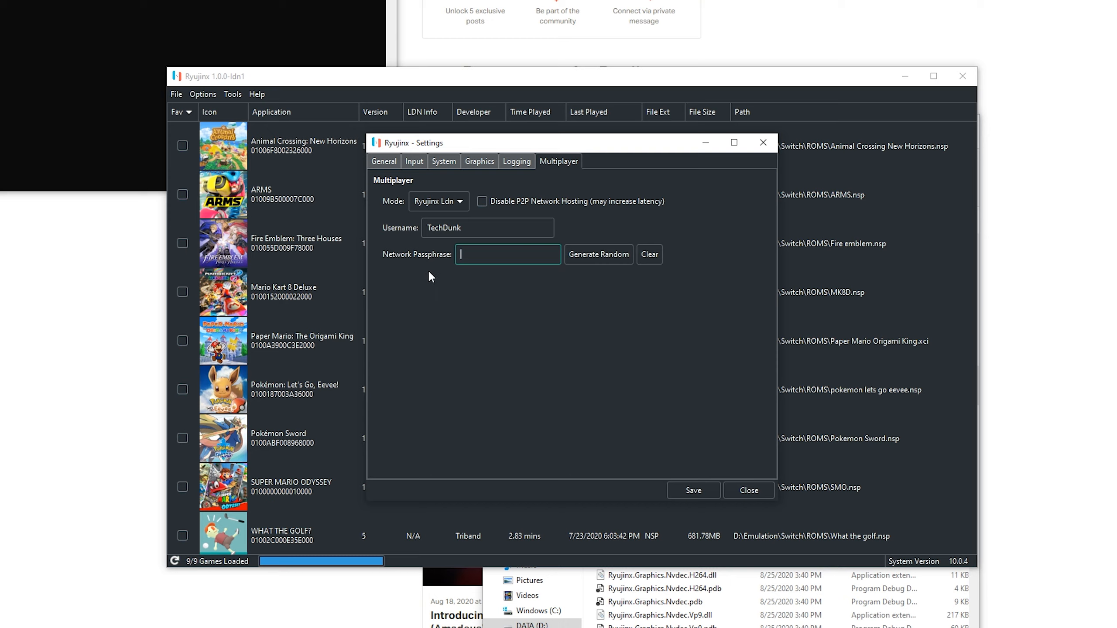
pyautogui.moveTo(456, 265)
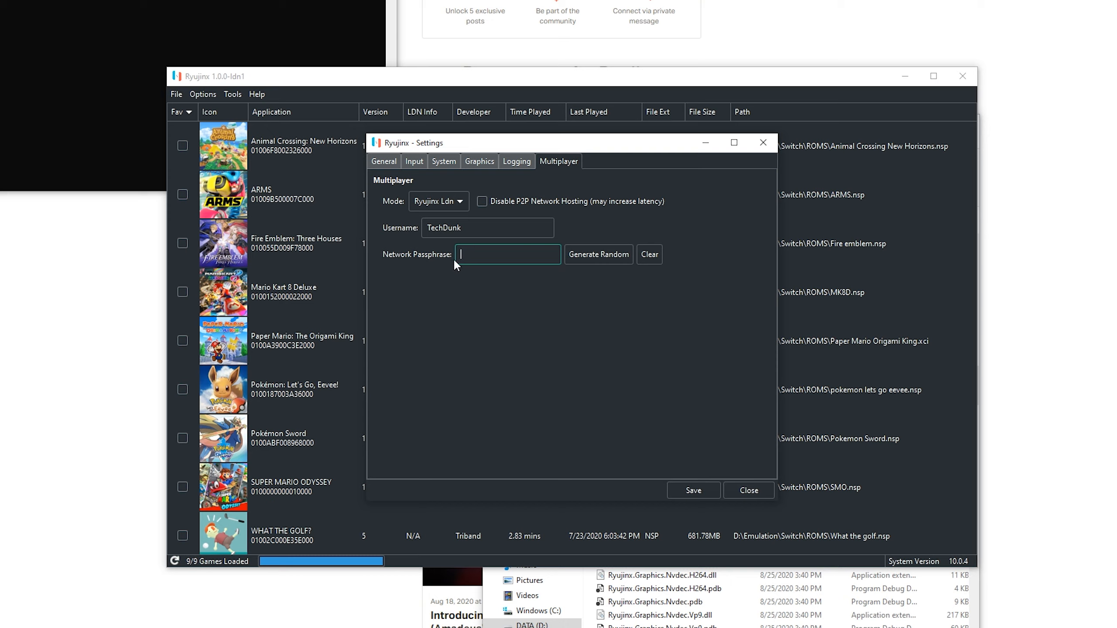
pyautogui.moveTo(693, 490)
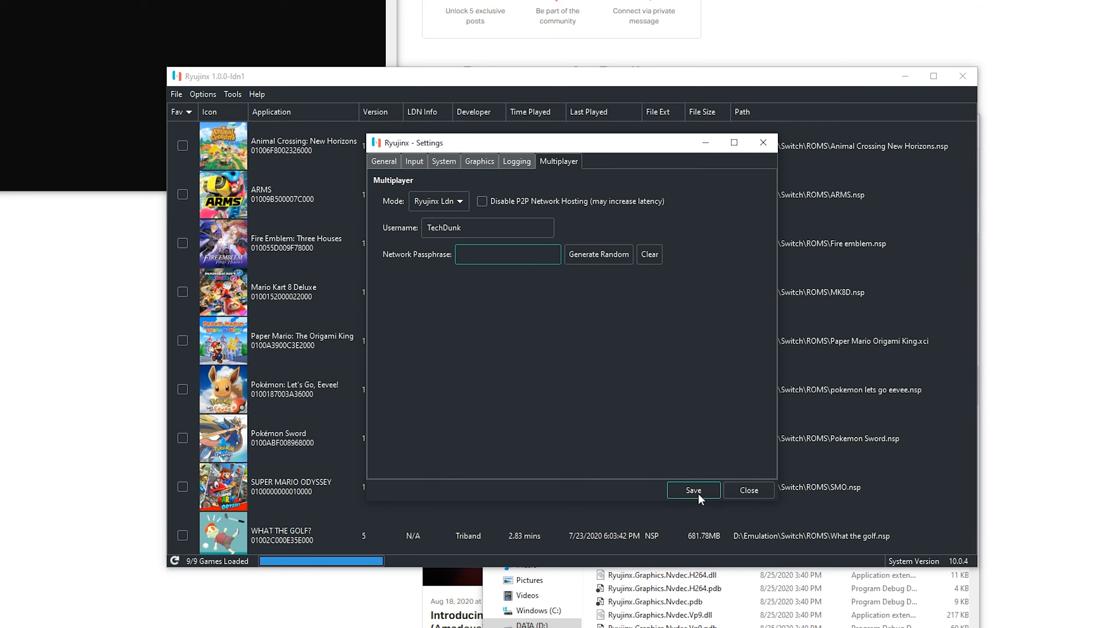
pyautogui.click(691, 490)
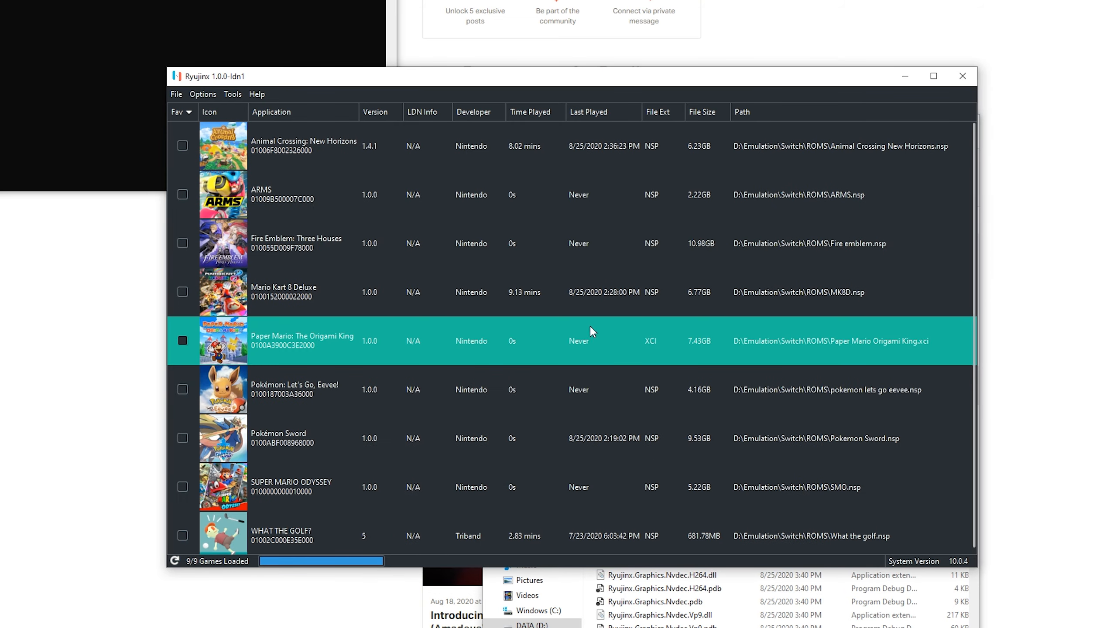